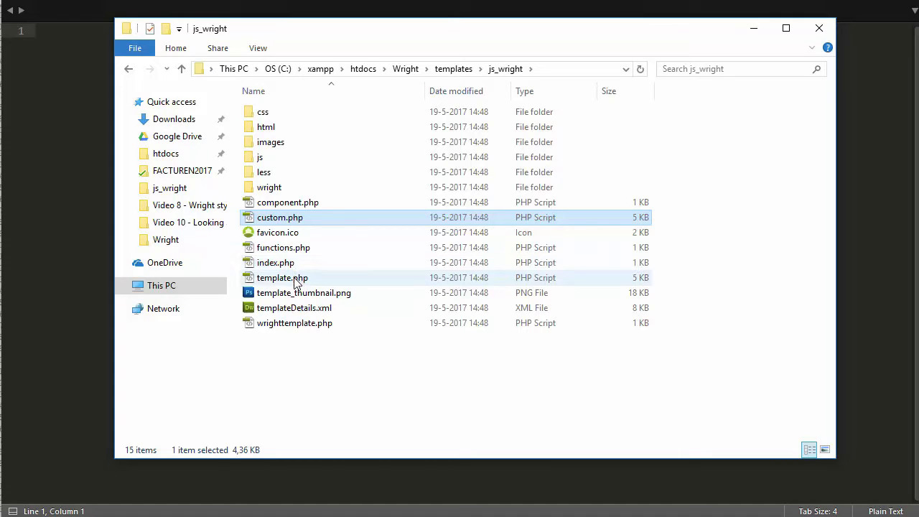
mouse_move(273, 218)
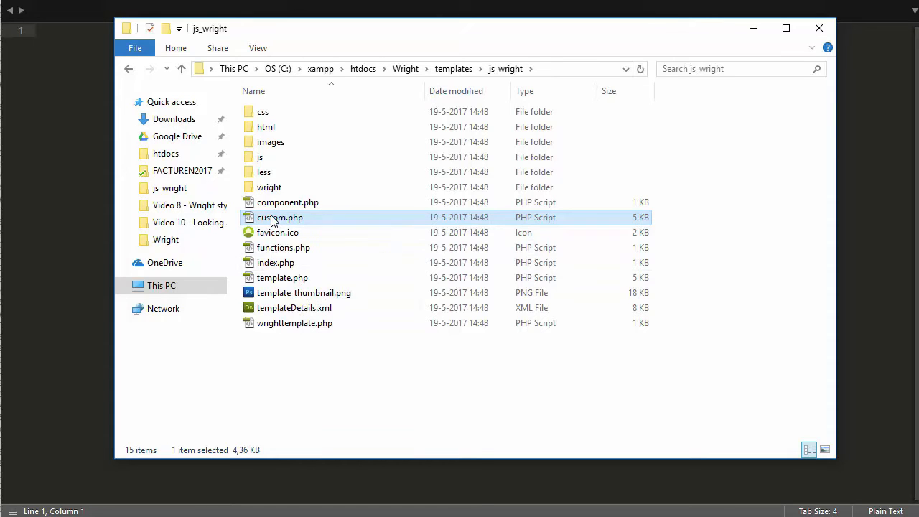
- Open custom.php from the js_wright folder in Sublime Text via the context menu
right_click(280, 217)
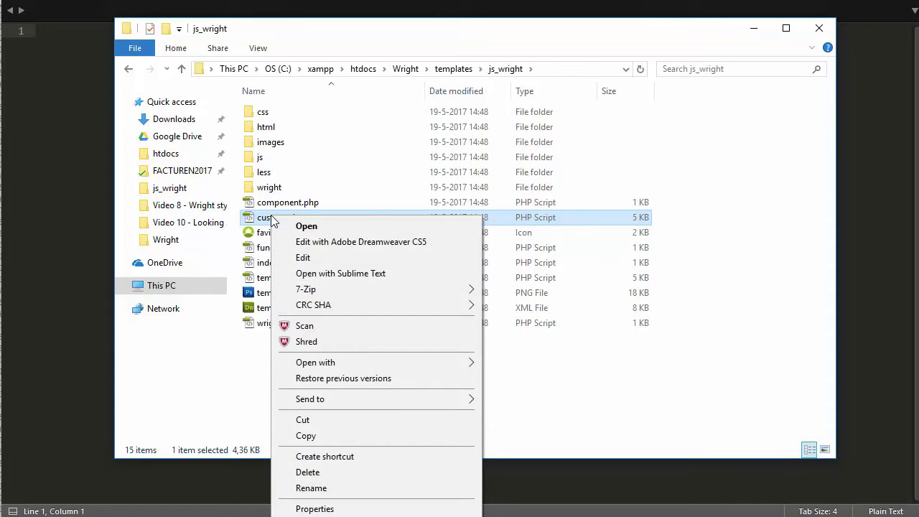
mouse_move(339, 278)
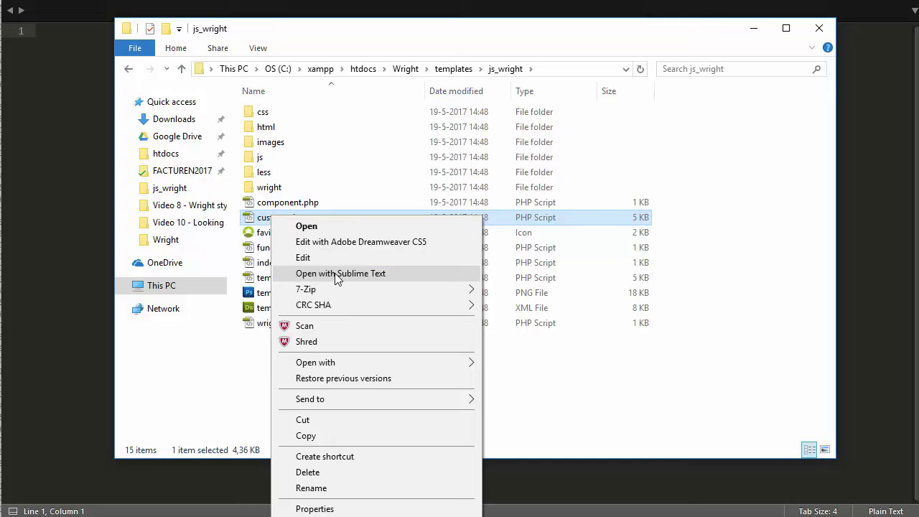
click(341, 273)
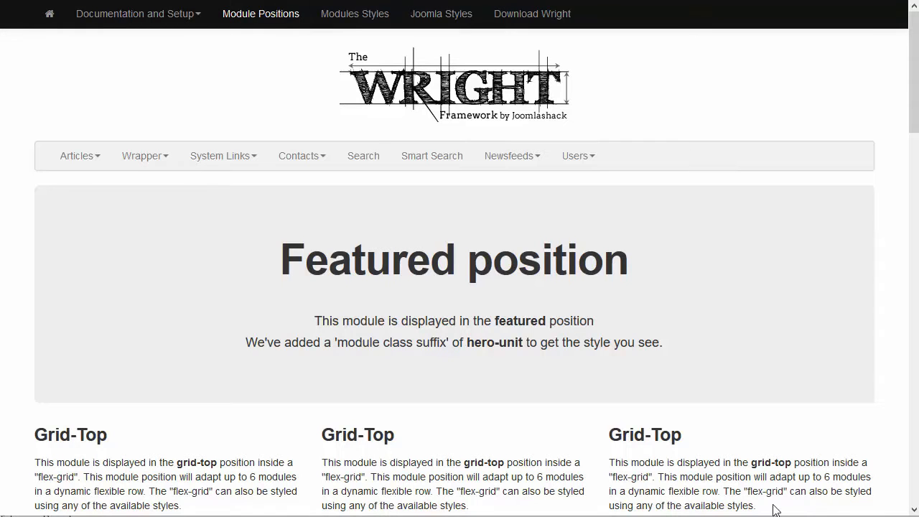
mouse_move(200, 451)
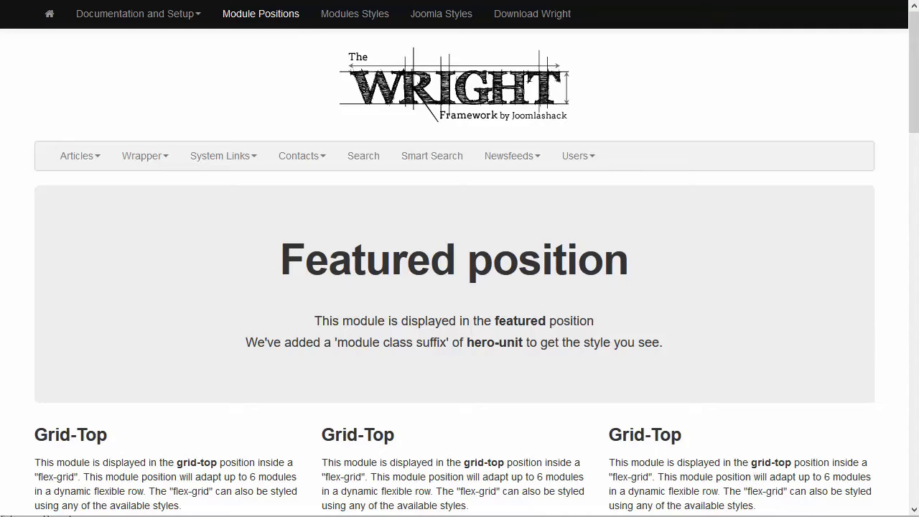
scroll(down, 3)
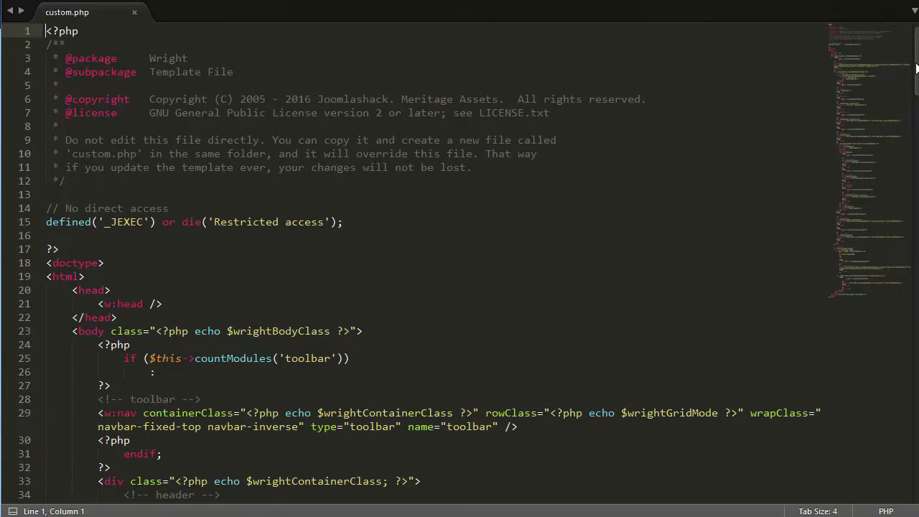
- Duplicate the grid-top module block in custom.php and begin renaming the copy to grid-top-extra
scroll(down, 3)
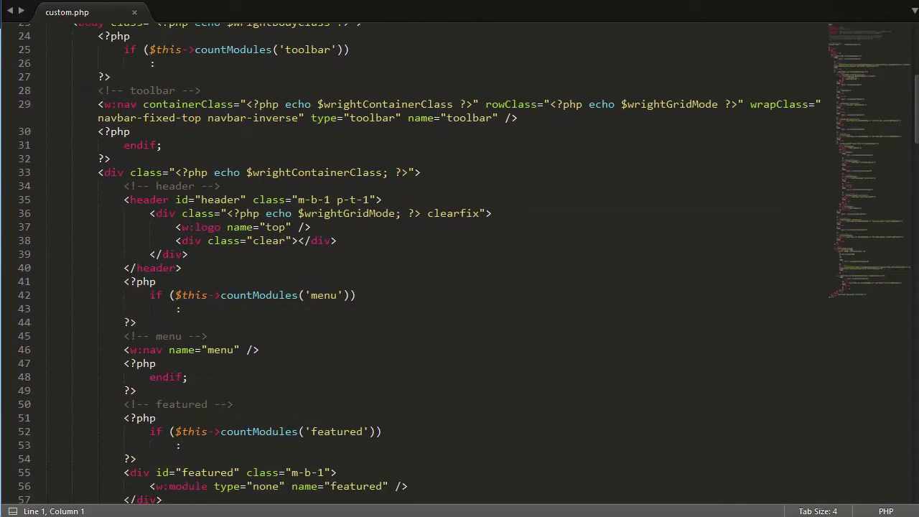
scroll(down, 3)
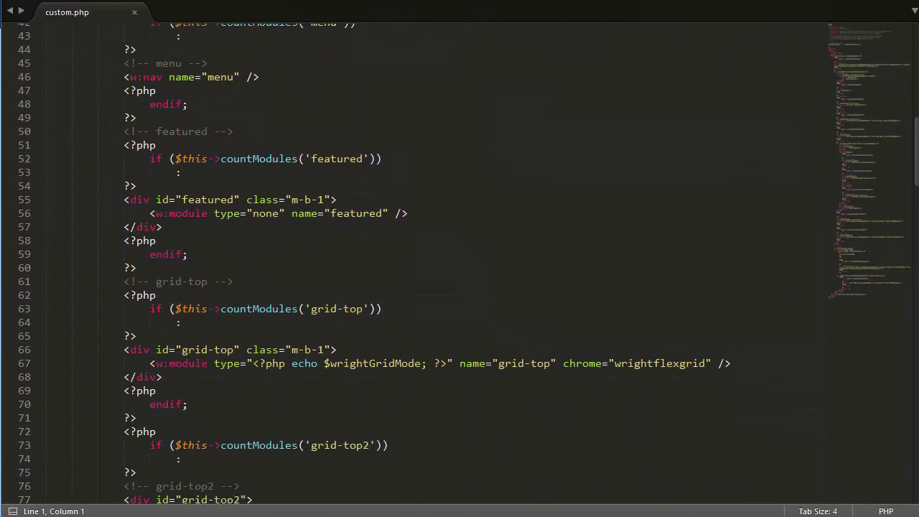
scroll(down, 3)
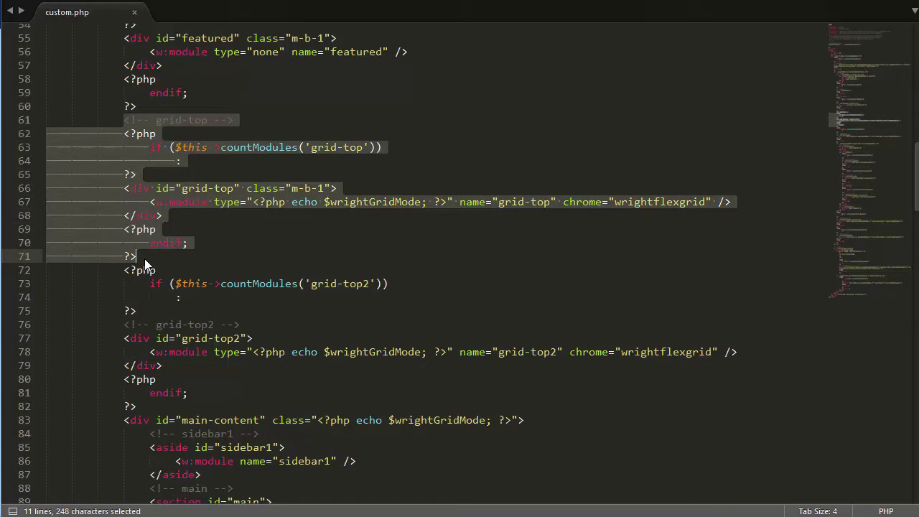
mouse_move(199, 260)
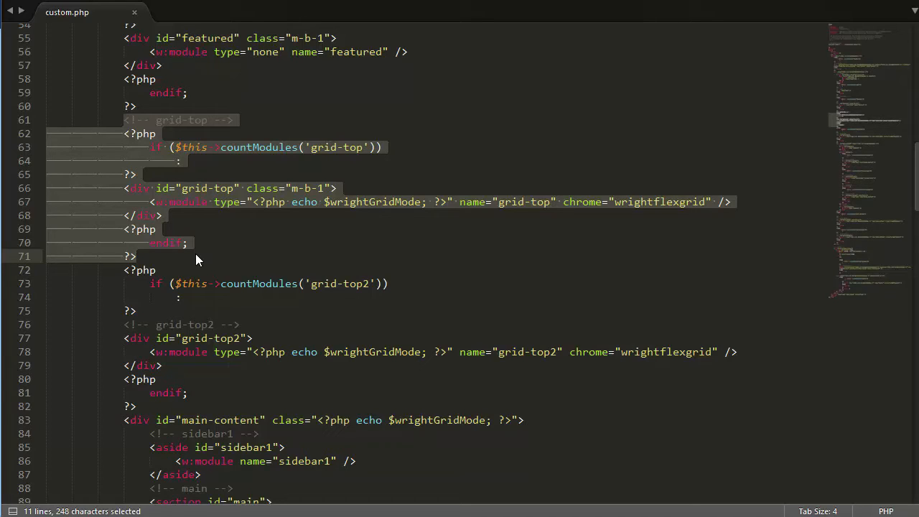
key(ctrl+c)
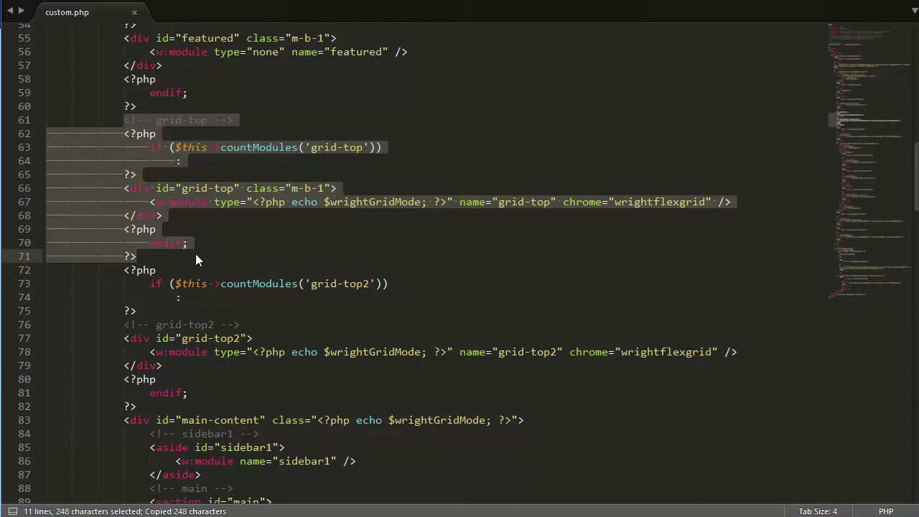
key(ctrl+v)
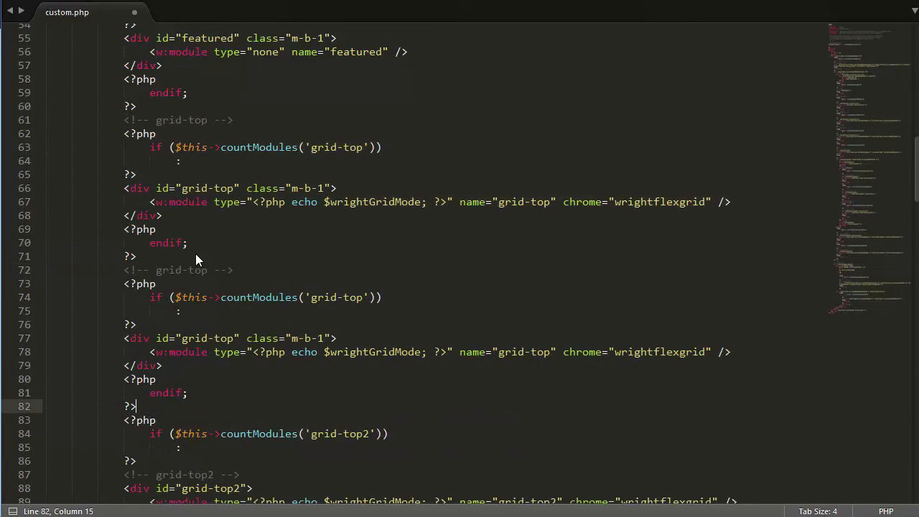
mouse_move(333, 313)
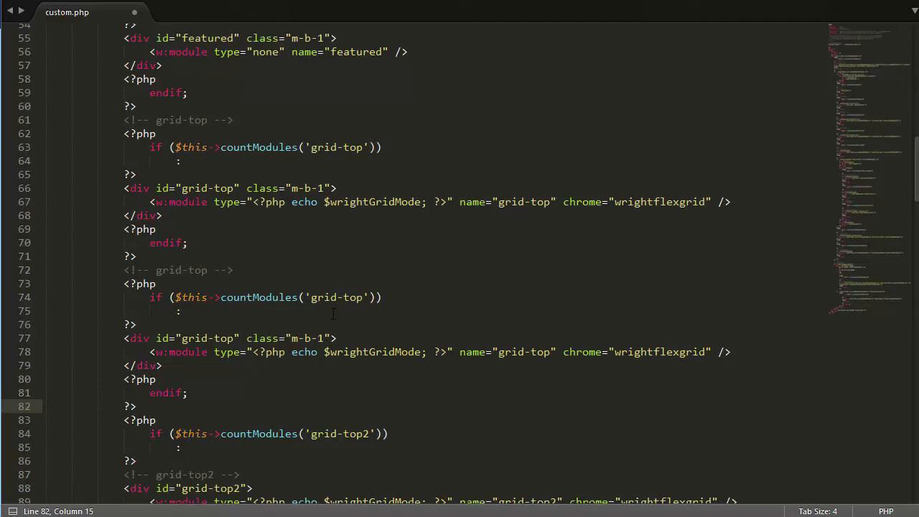
click(422, 297)
text(-extra)
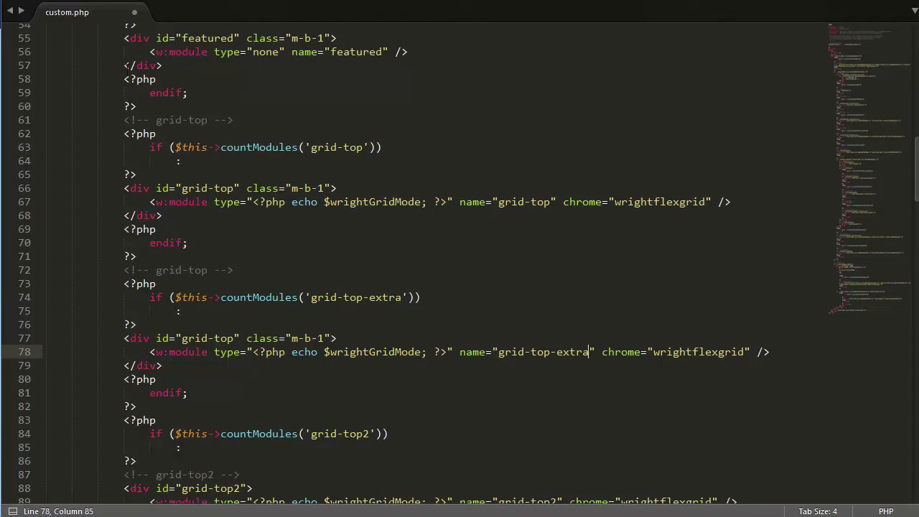
- Save custom.php, then open templateDetails.xml from js_wright in Sublime Text
click(11, 3)
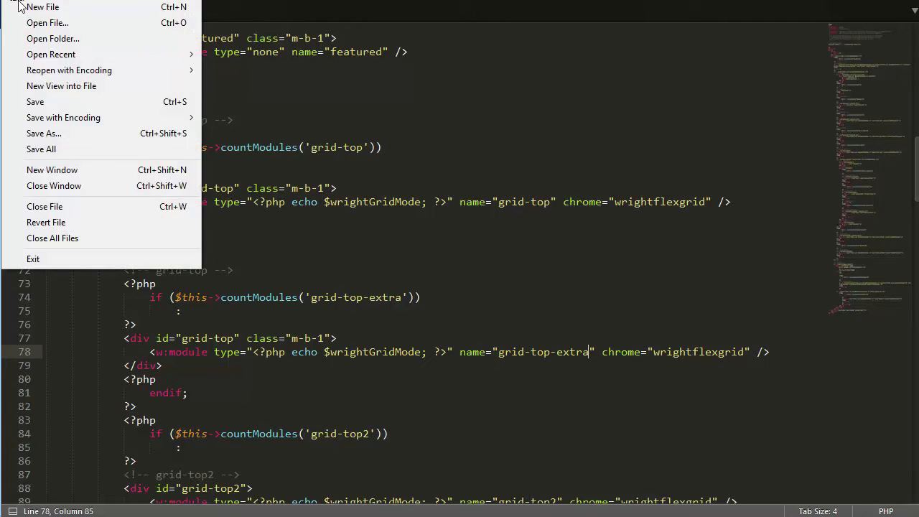
click(35, 100)
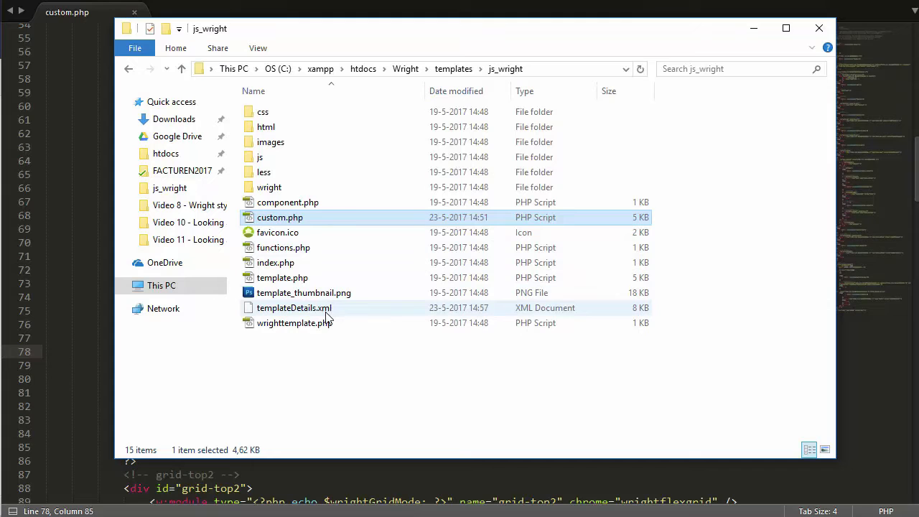
right_click(293, 307)
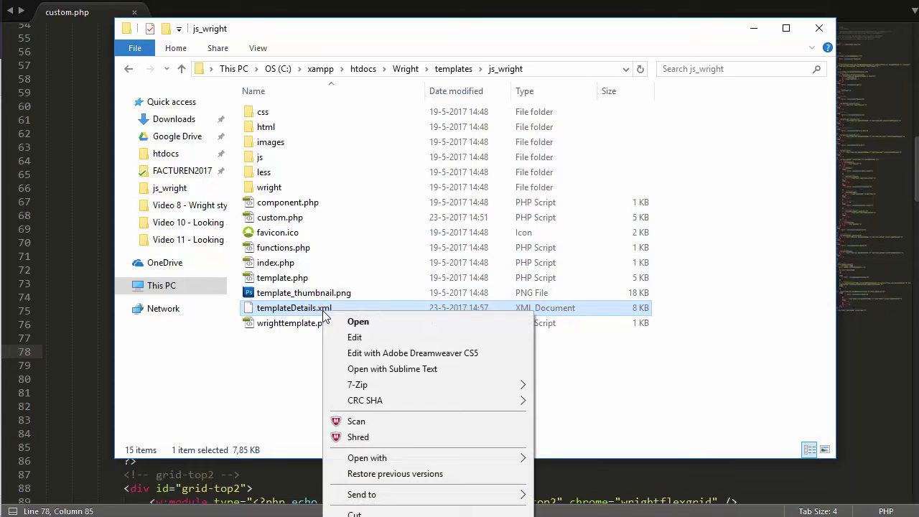
click(392, 368)
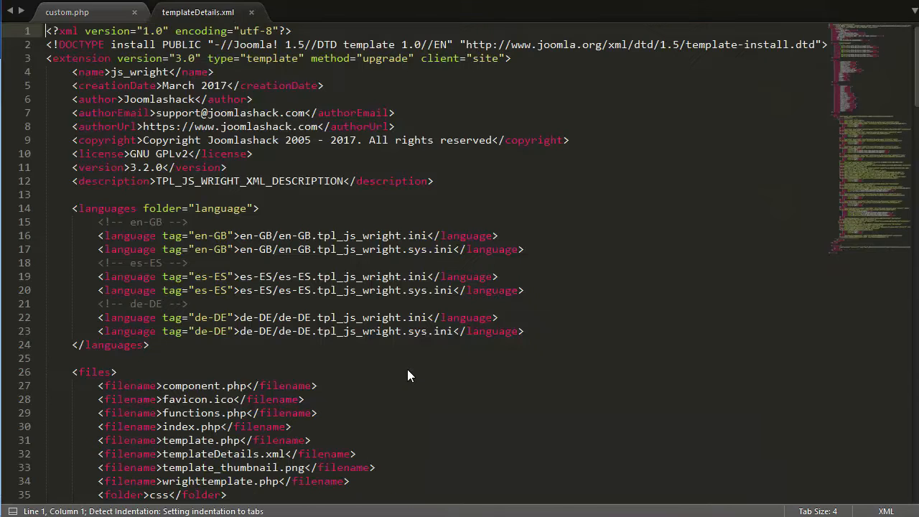
- Add <position>grid-top-extra</position> after grid-top in the positions list and save templateDetails.xml
scroll(down, 3)
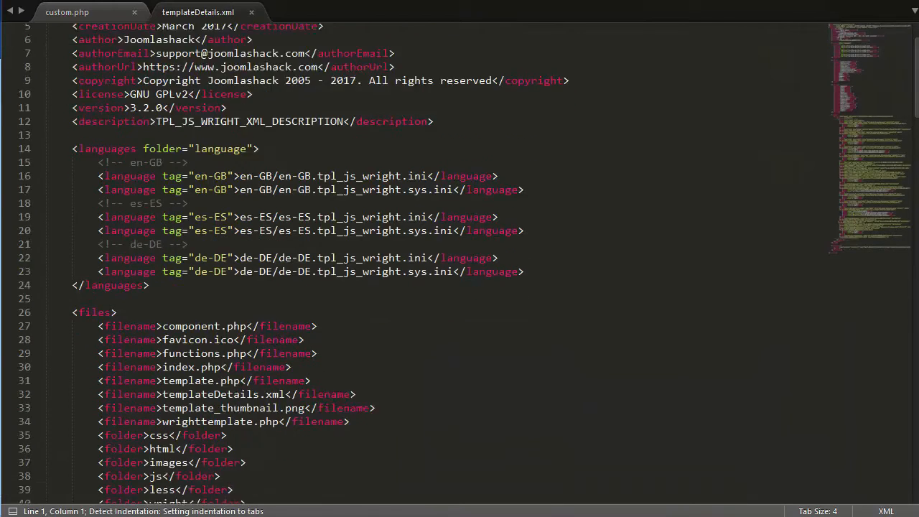
scroll(down, 3)
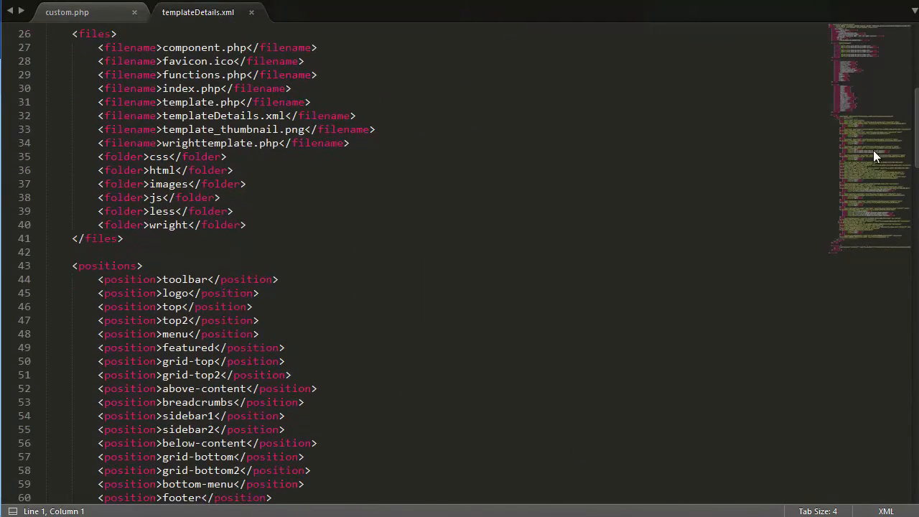
click(284, 362)
text(<position>grid-top-extra</position>)
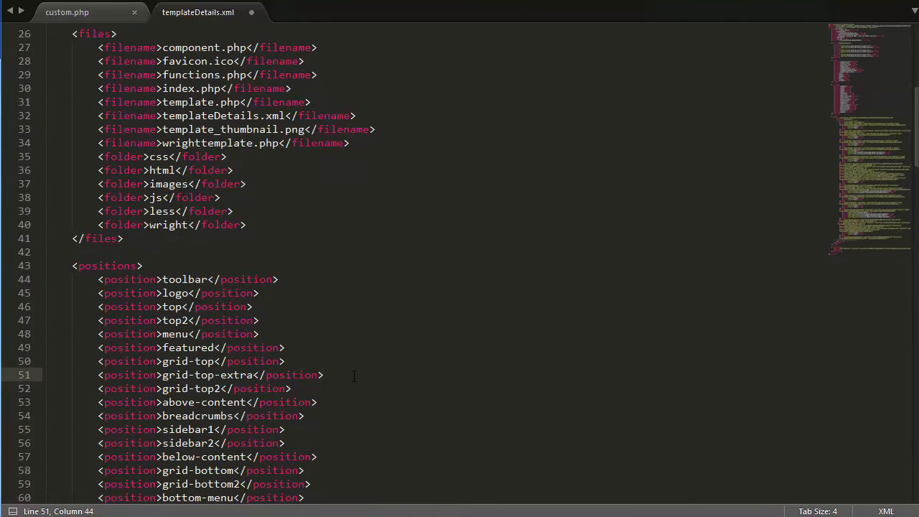
double_click(236, 374)
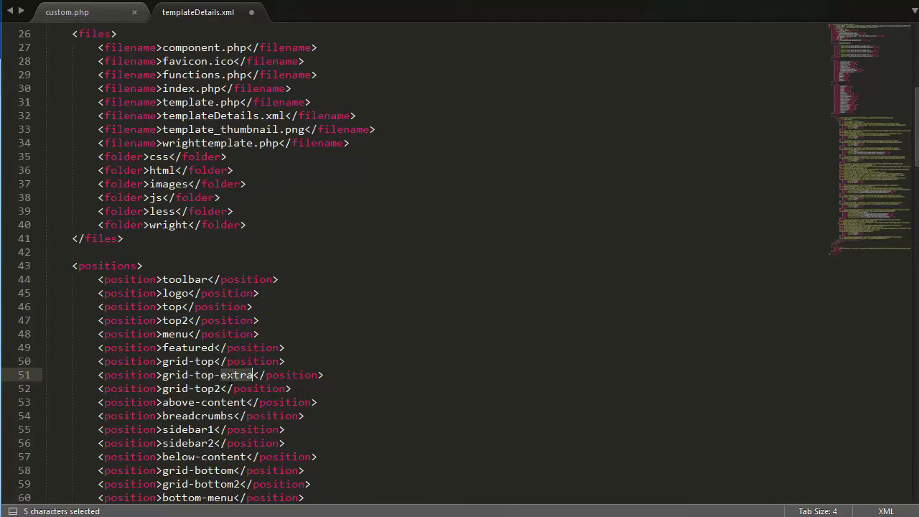
mouse_move(22, 17)
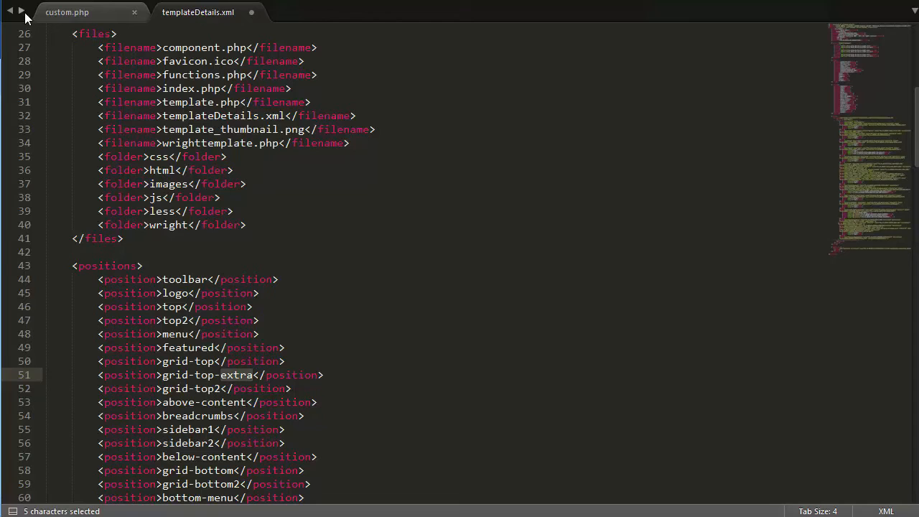
click(15, 3)
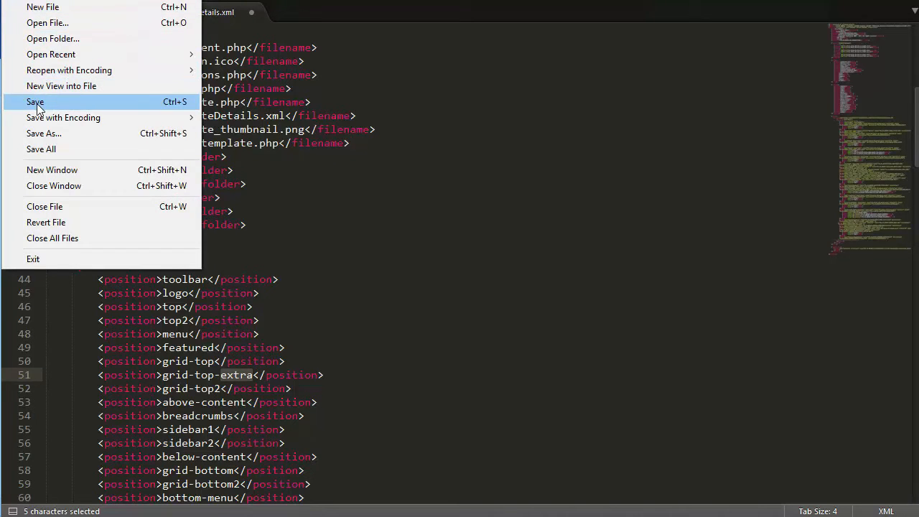
click(34, 101)
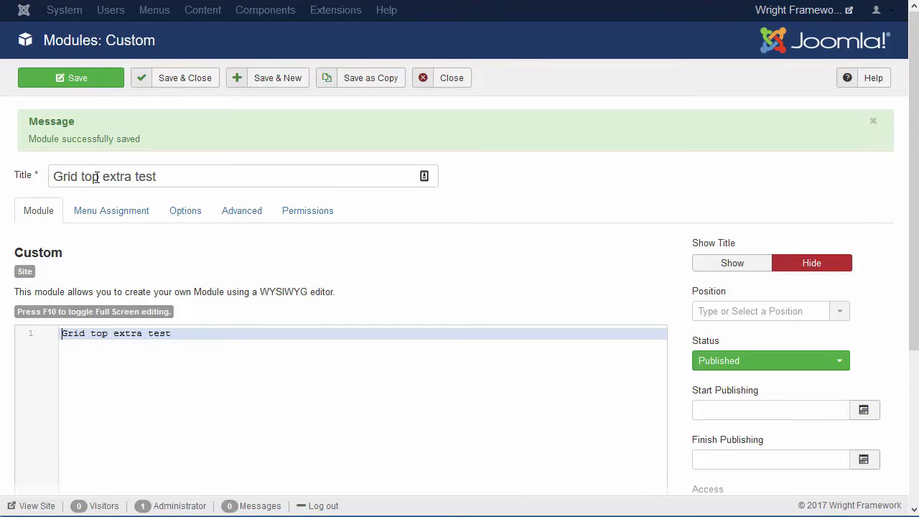
mouse_move(749, 322)
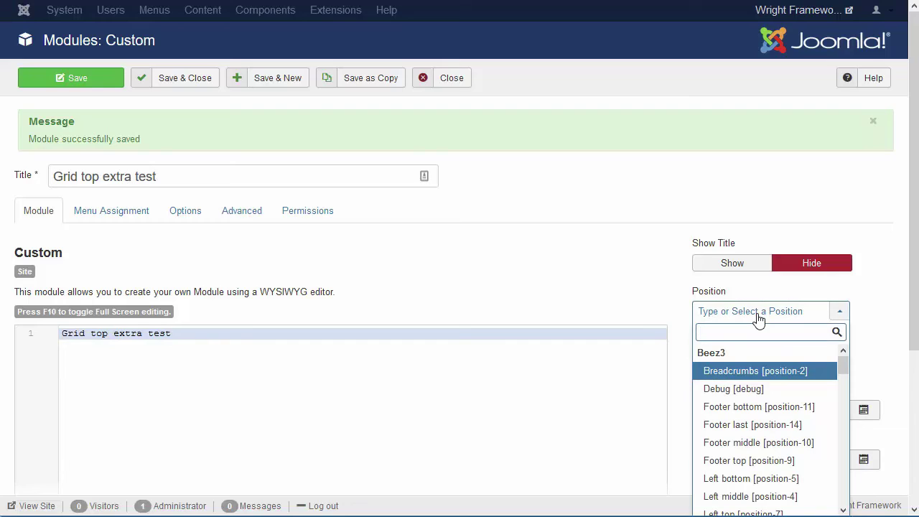
- Assign the module to the Grid Top Extra [grid-top-extra] position by filtering with 'ex'
text(ex)
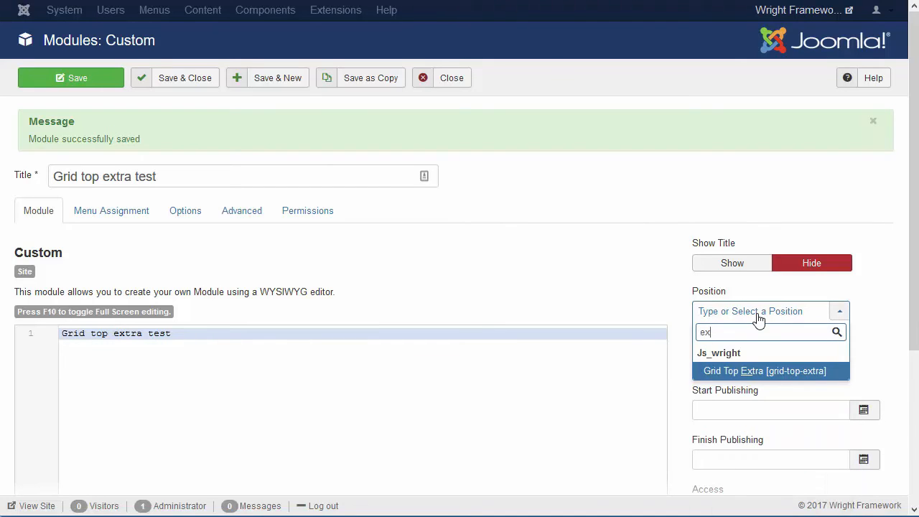
mouse_move(739, 379)
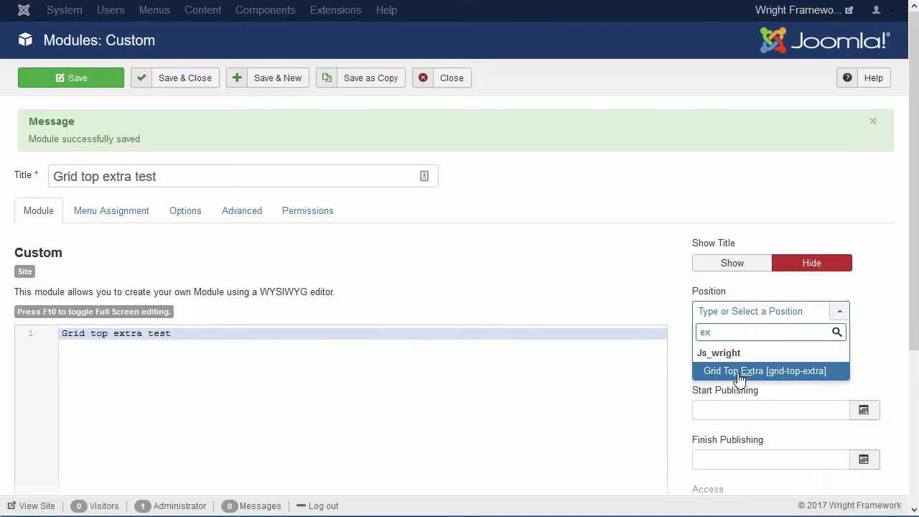
click(764, 371)
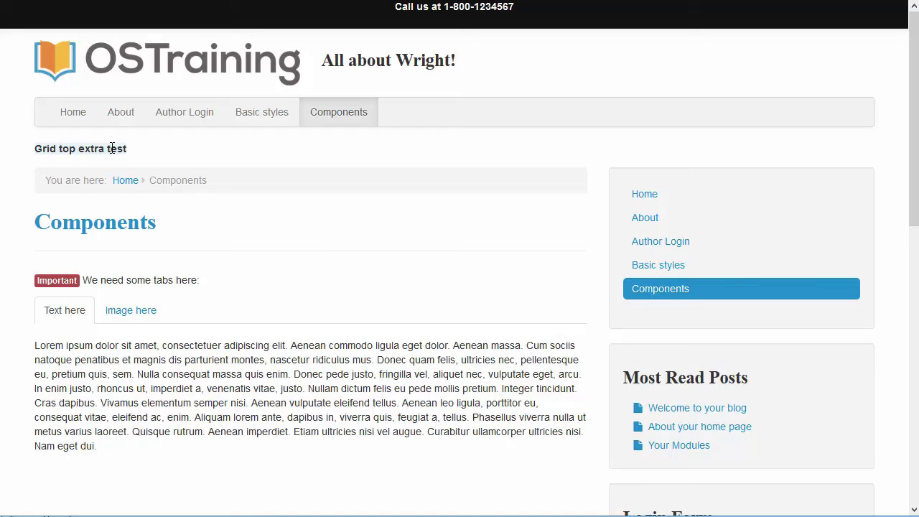
mouse_move(207, 193)
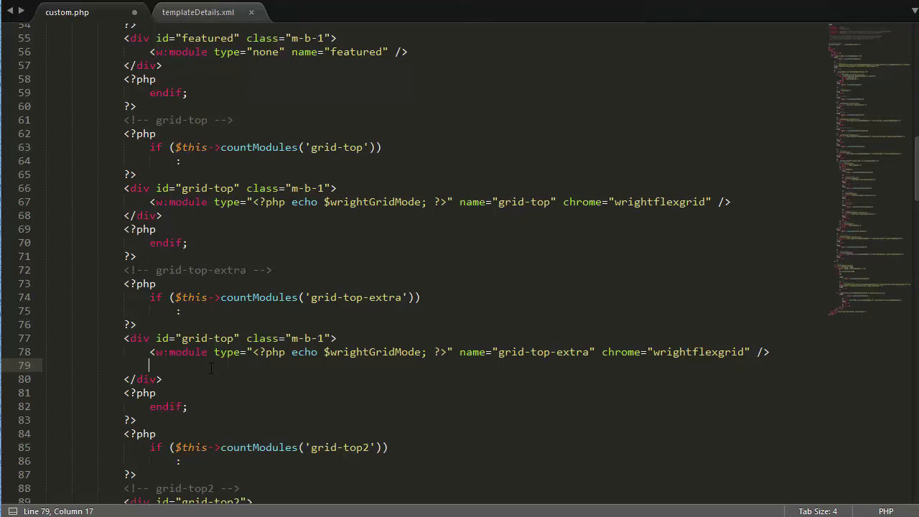
- Insert <jdoc:include type="modules" name="grid-top-extra" style="xhtml" /> inside the grid-top-extra block
text(<jdoc:include type="modules" name="grid-top-extra" style="xhtml" />)
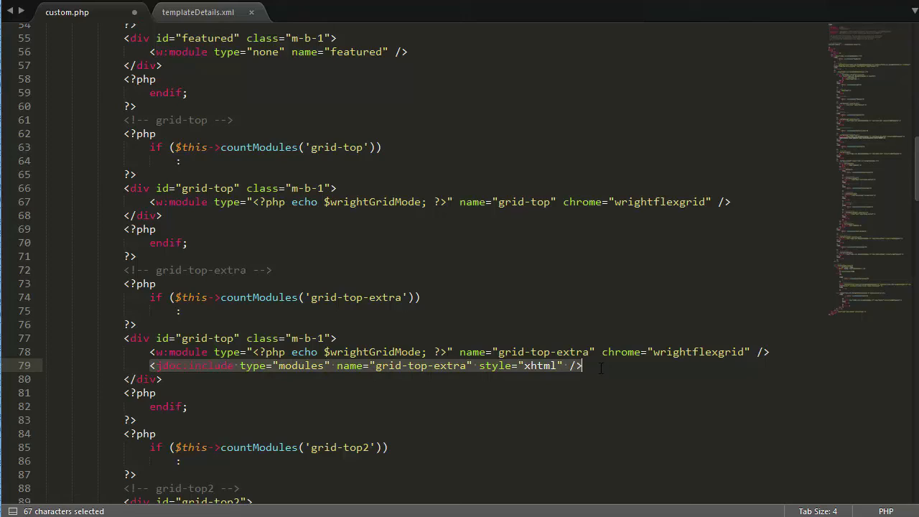
key(Delete)
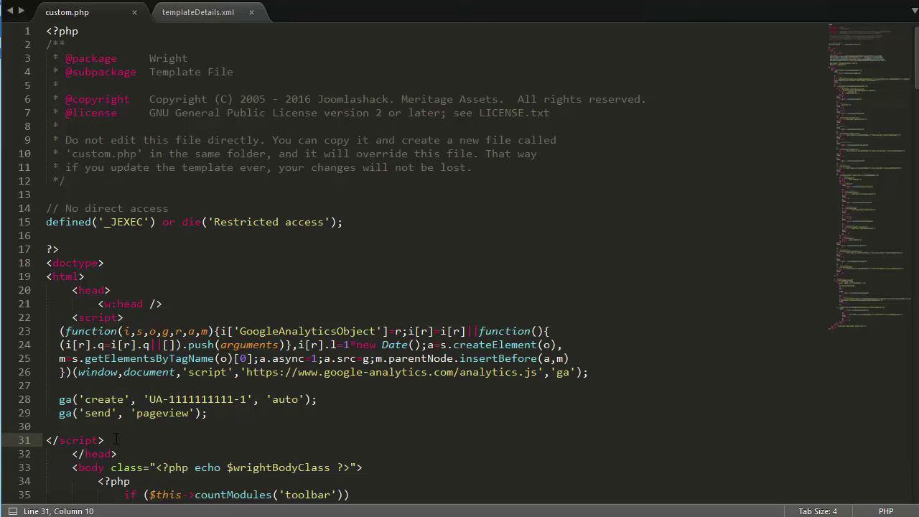
mouse_move(611, 330)
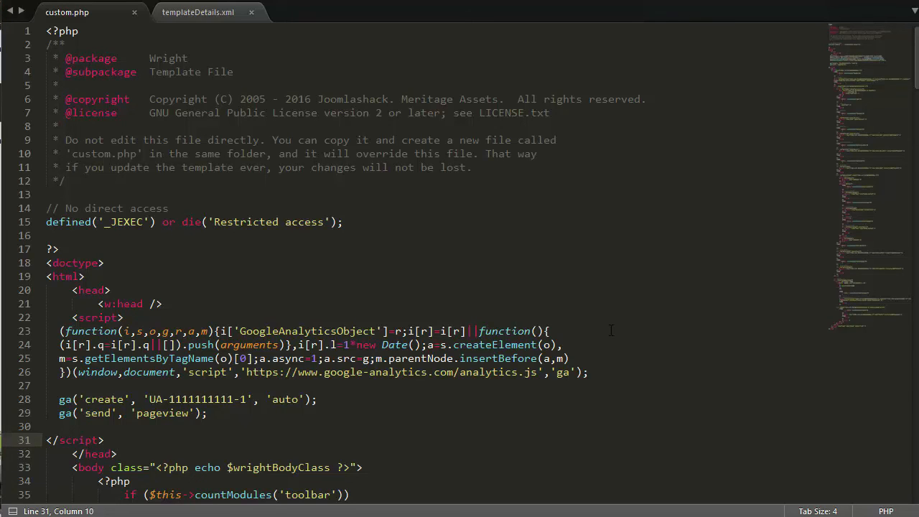